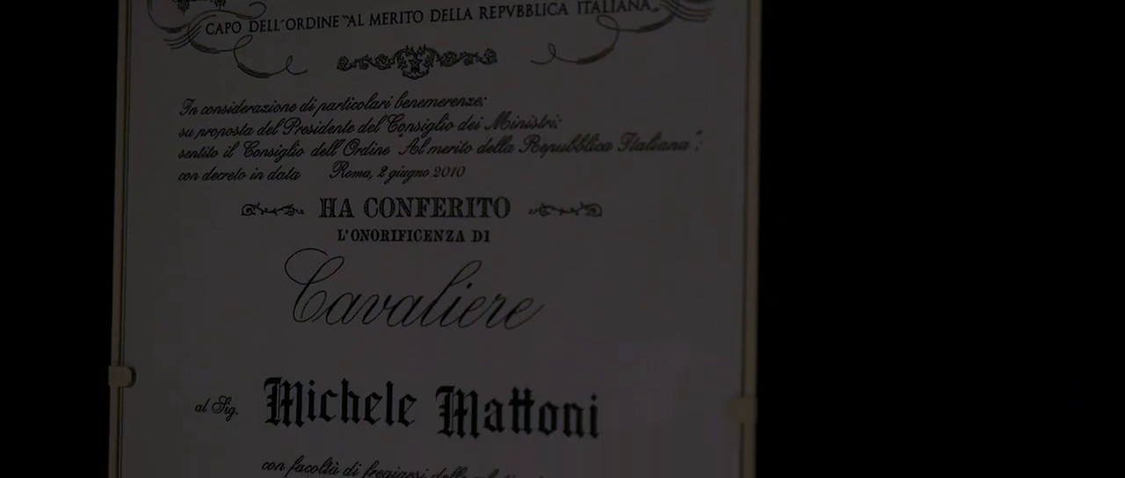
scroll(down, 3)
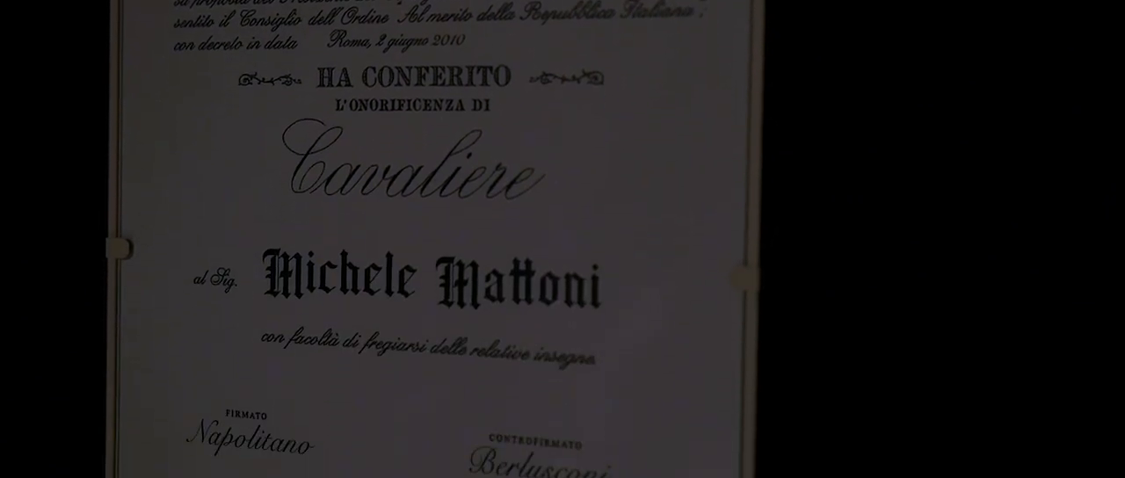